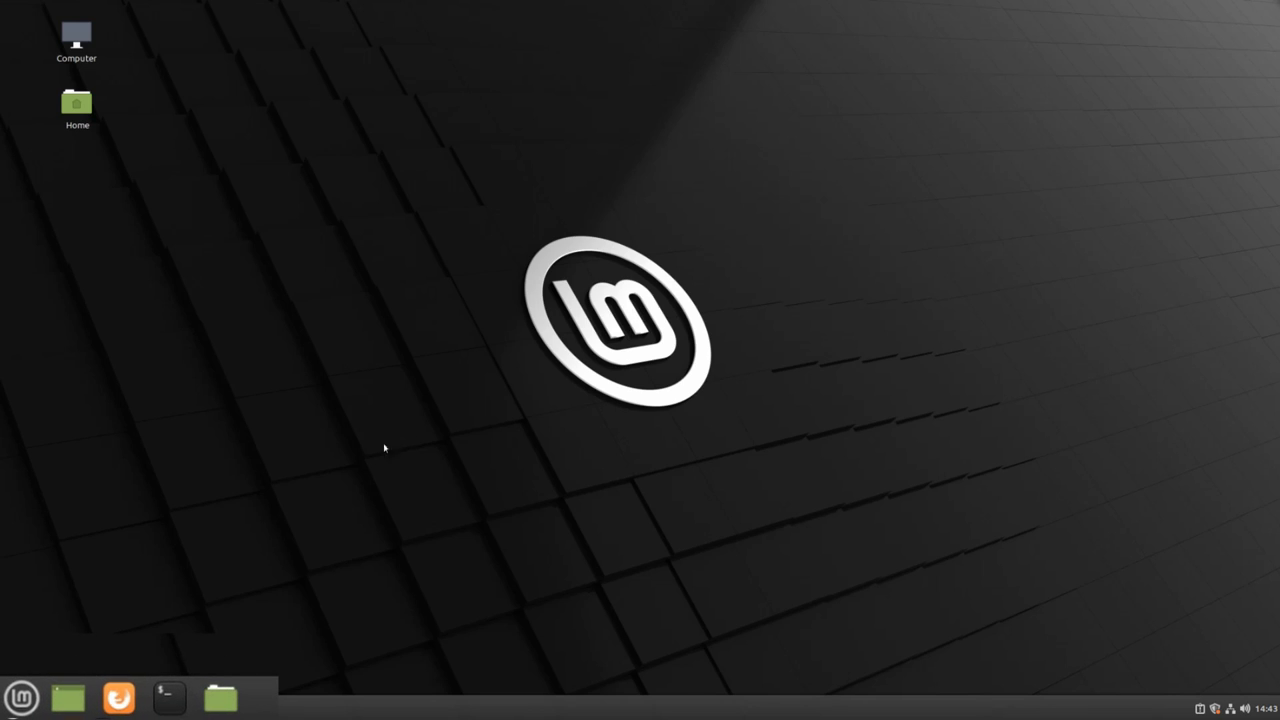
Launch Users and Groups from the Menu's Administration category and enter the admin password
click(22, 697)
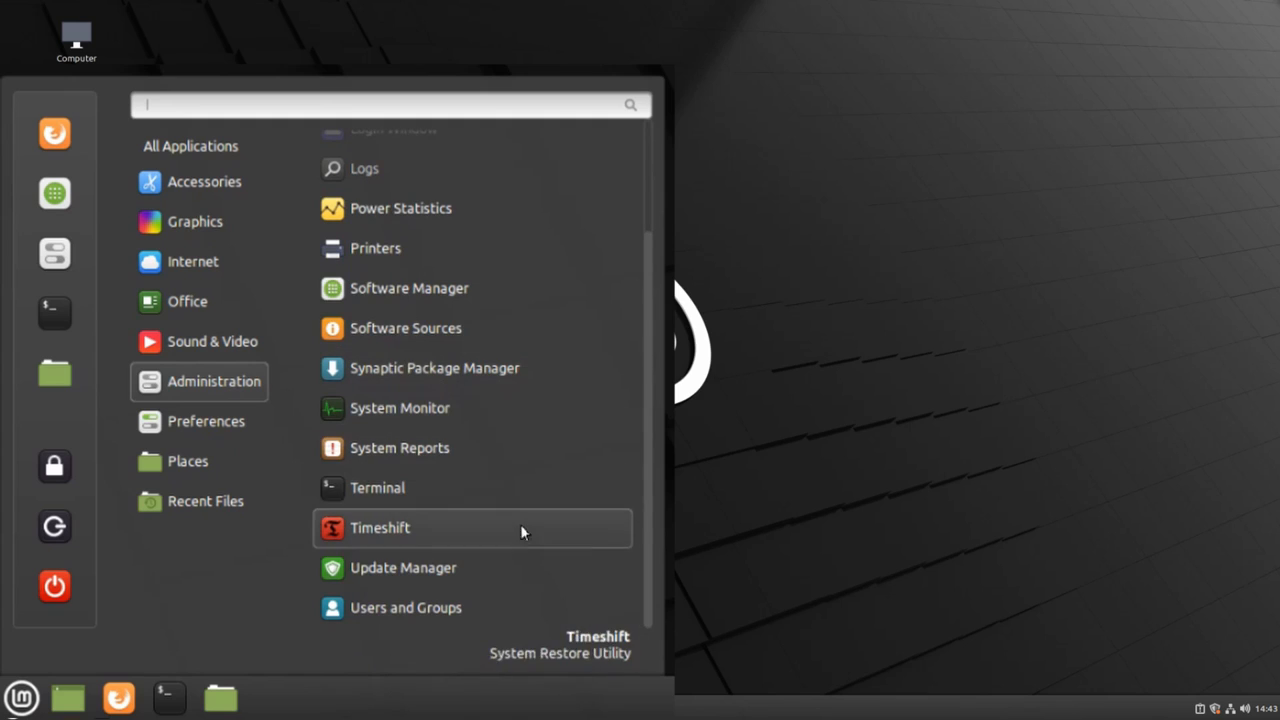
click(406, 607)
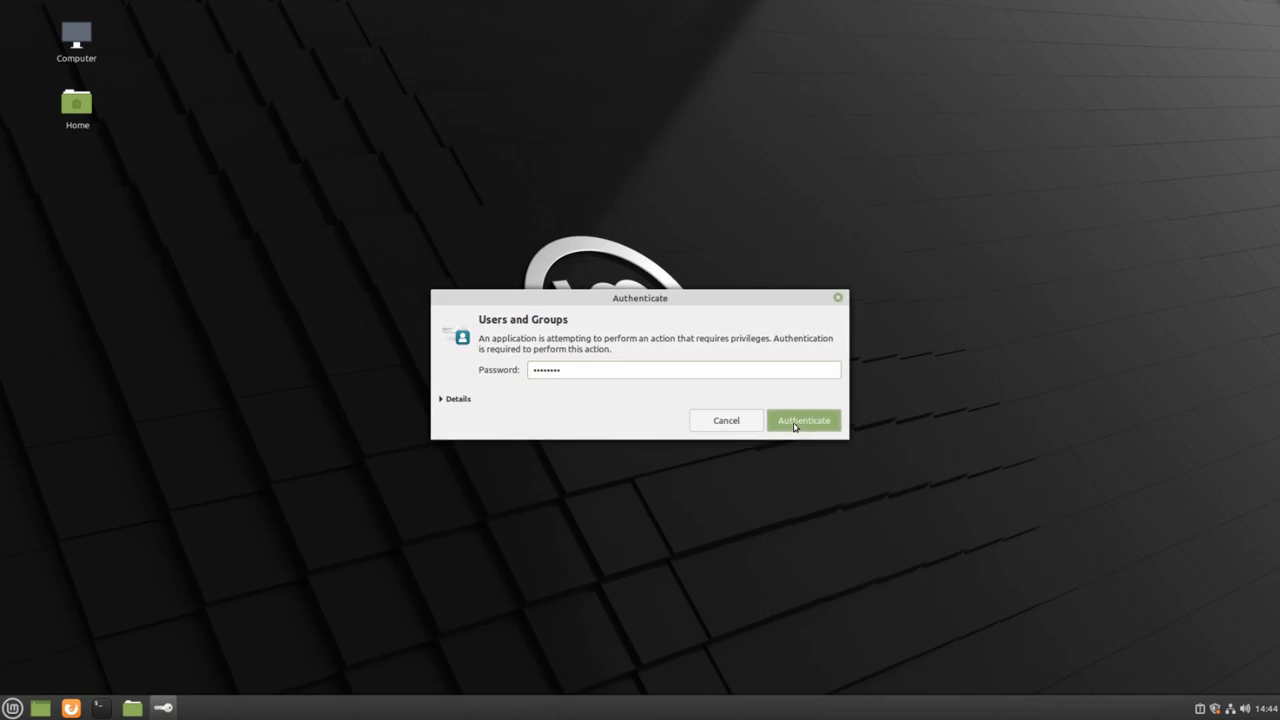
Authenticate to open Users and Groups, listing the Free Geek account
click(803, 420)
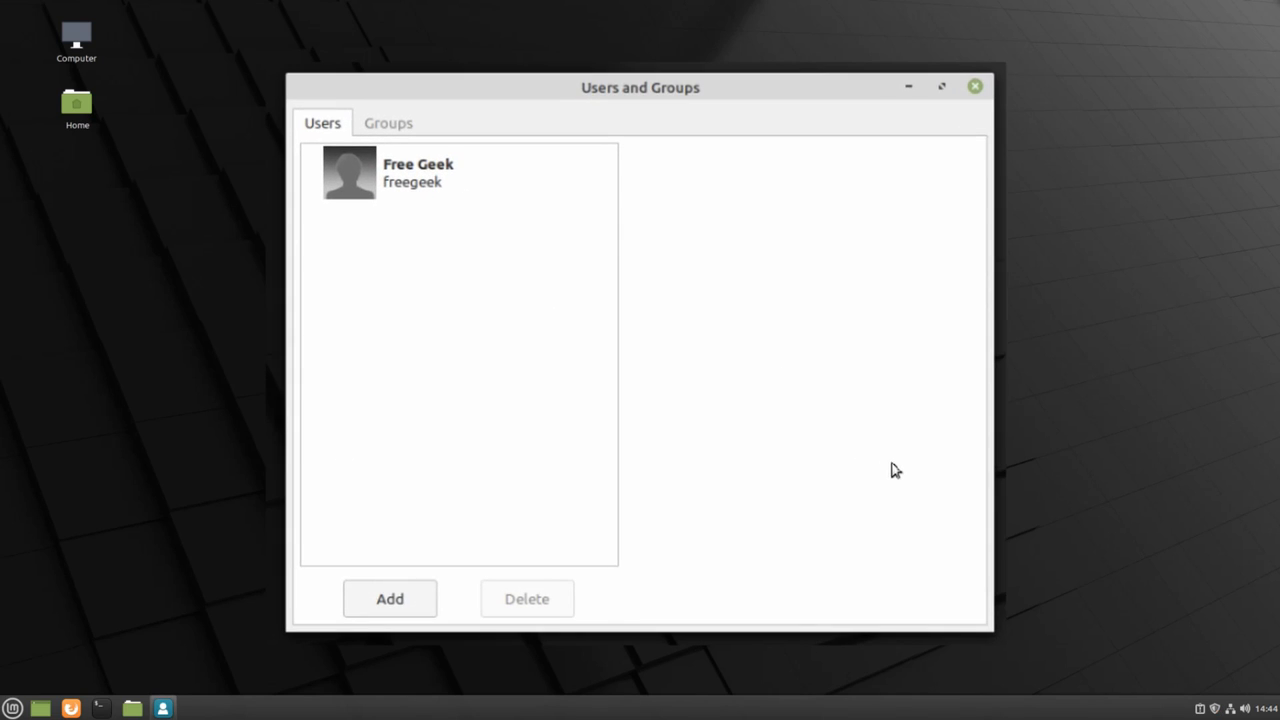
mouse_move(847, 481)
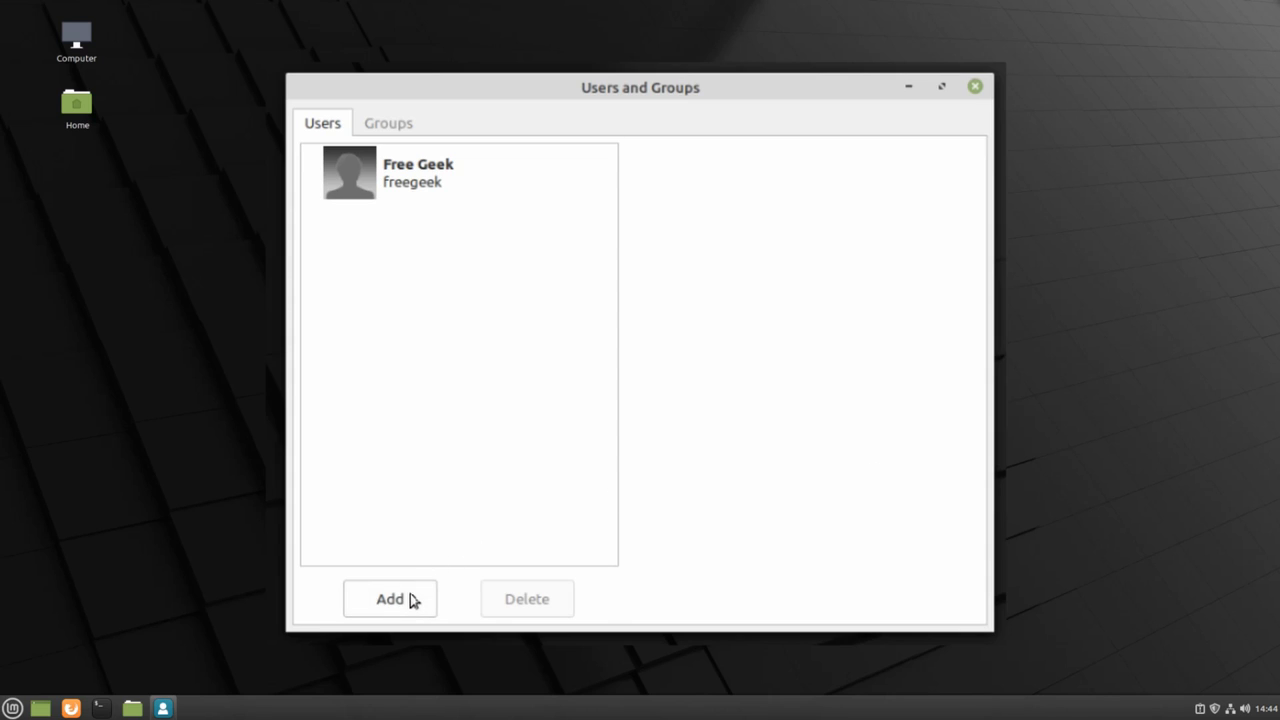
Add a new Standard account and put the cursor in its Full Name field
click(389, 598)
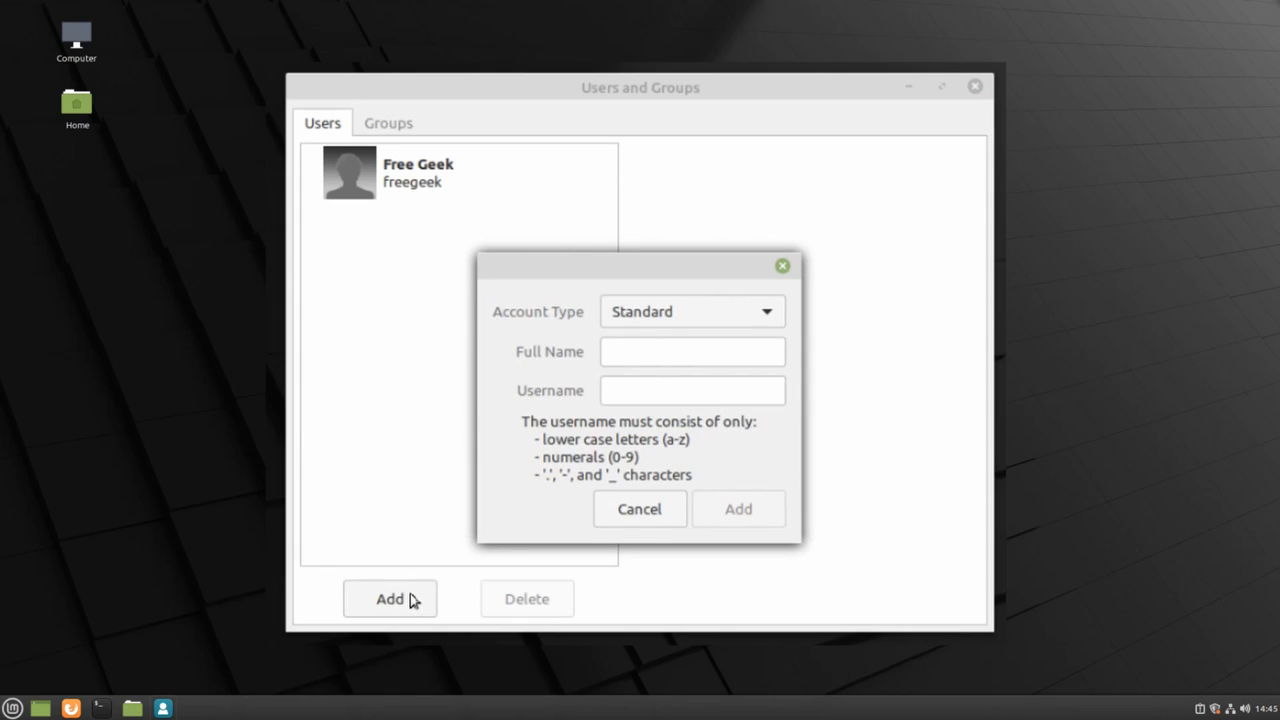
mouse_move(638, 370)
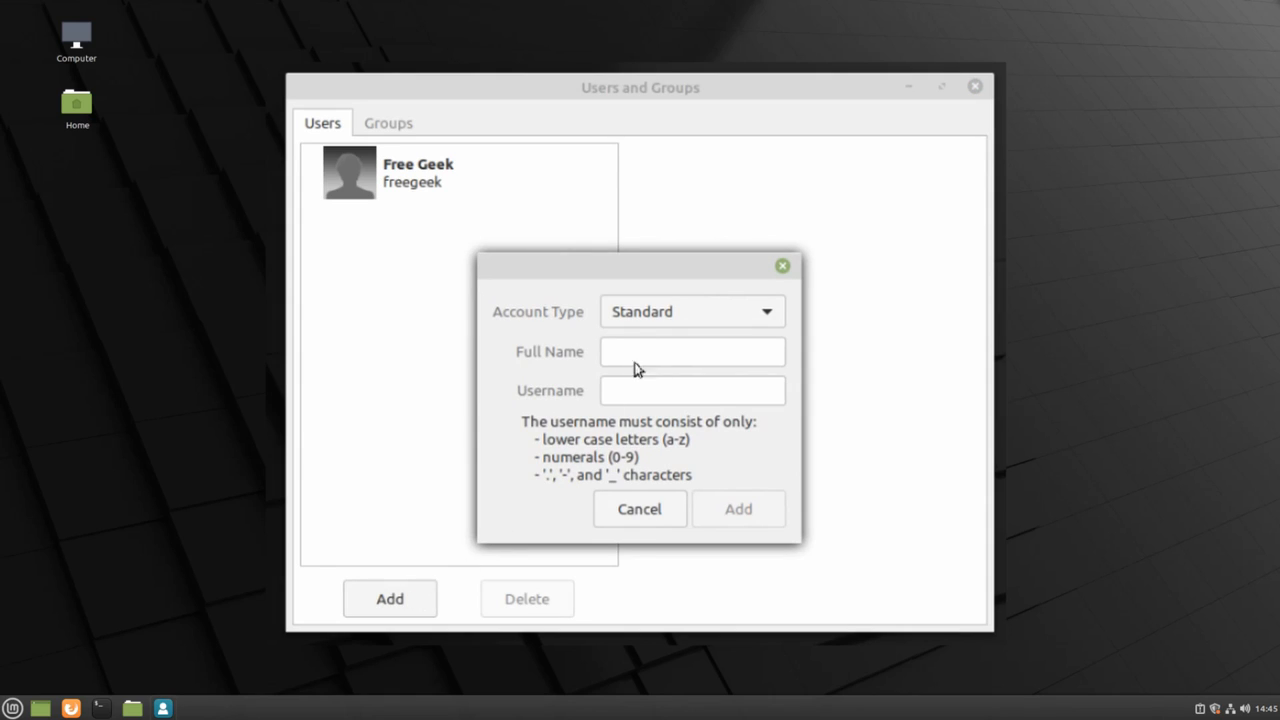
click(690, 311)
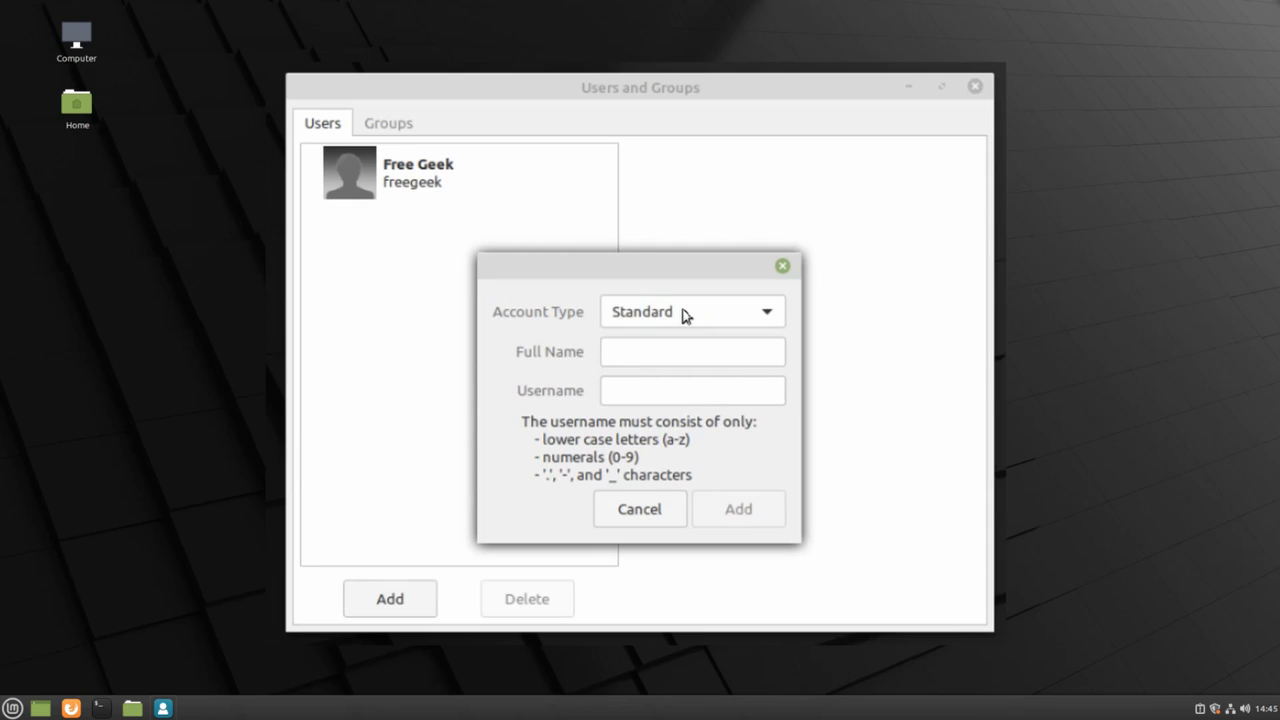
click(692, 351)
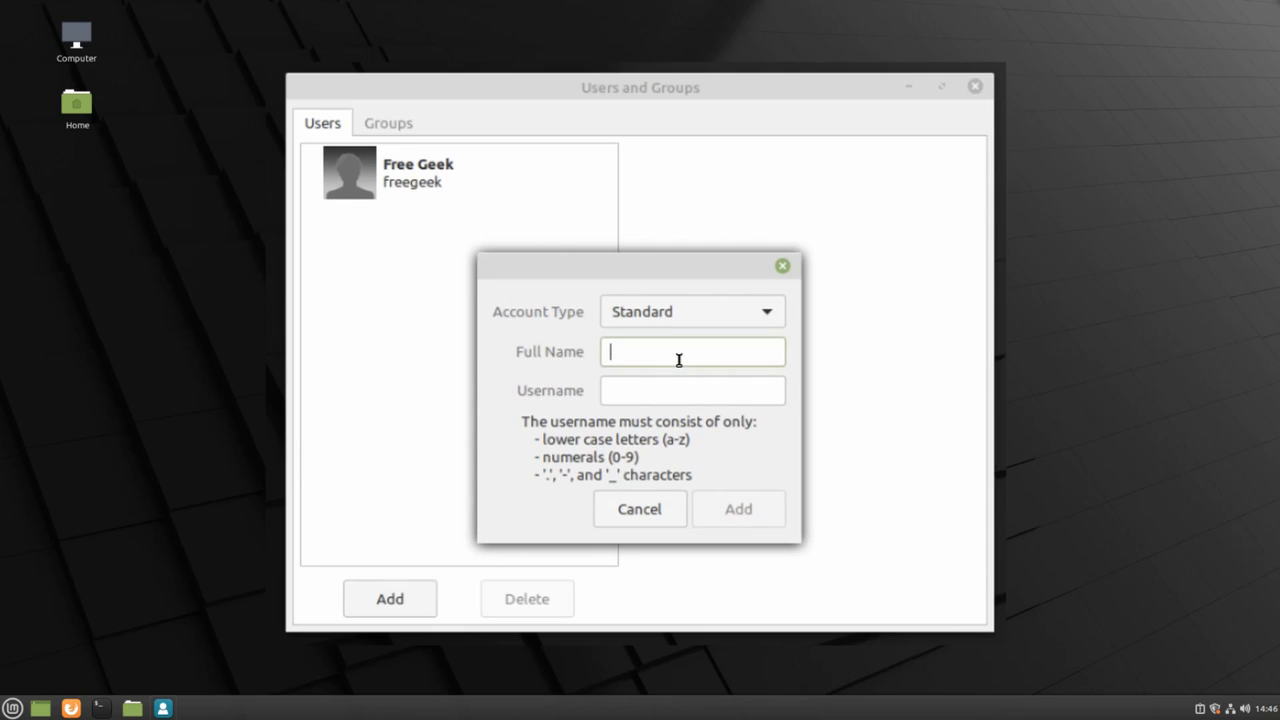
Create the account with full name 'New User' and username 'newuser'
text(New)
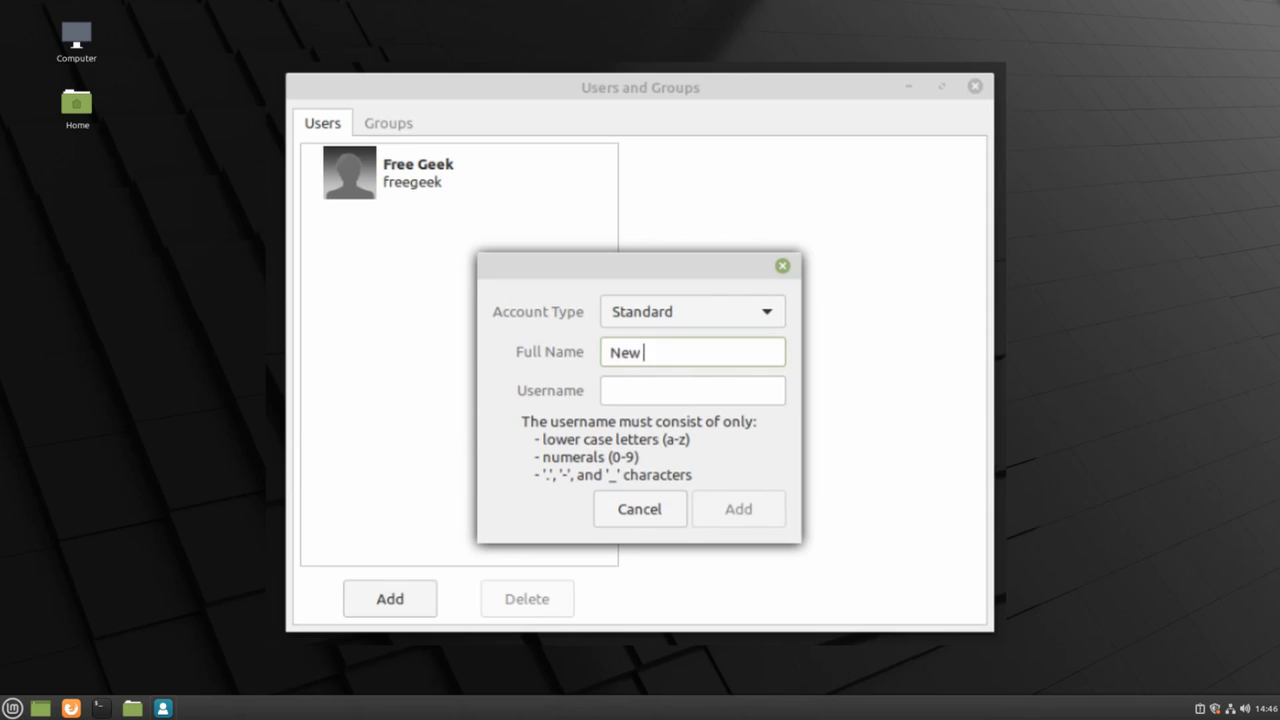
text(User)
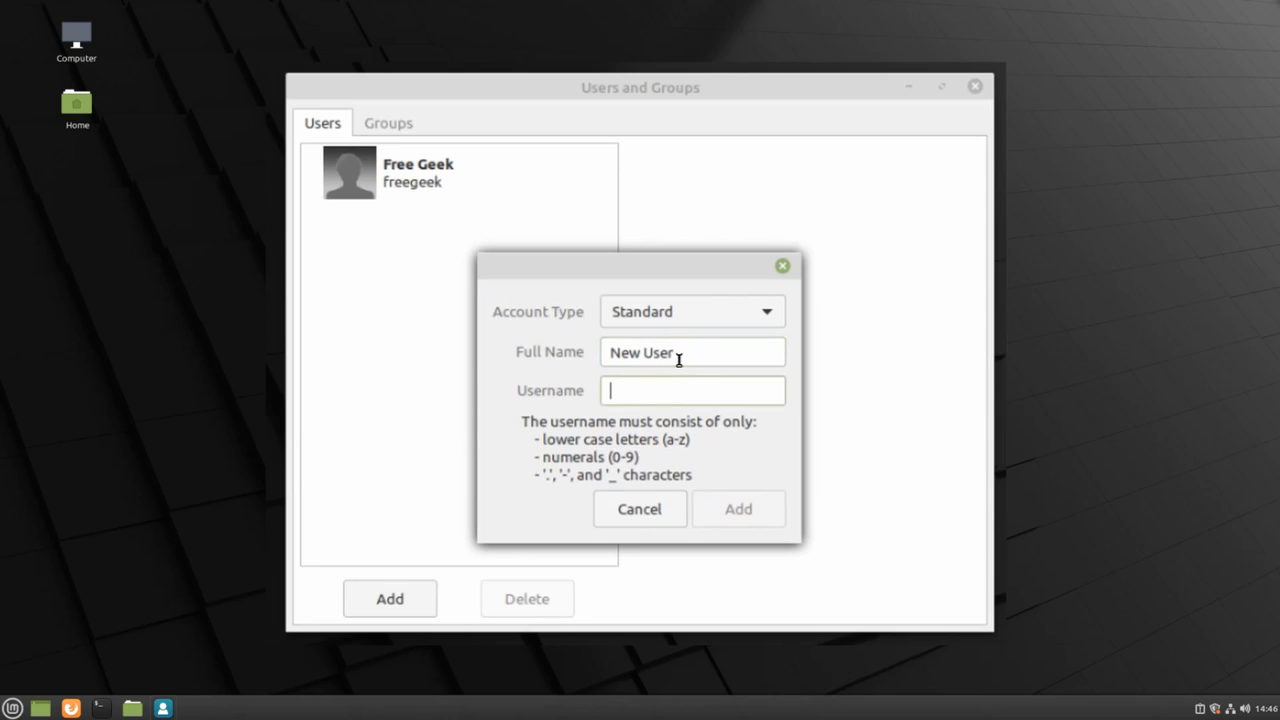
text(newuser)
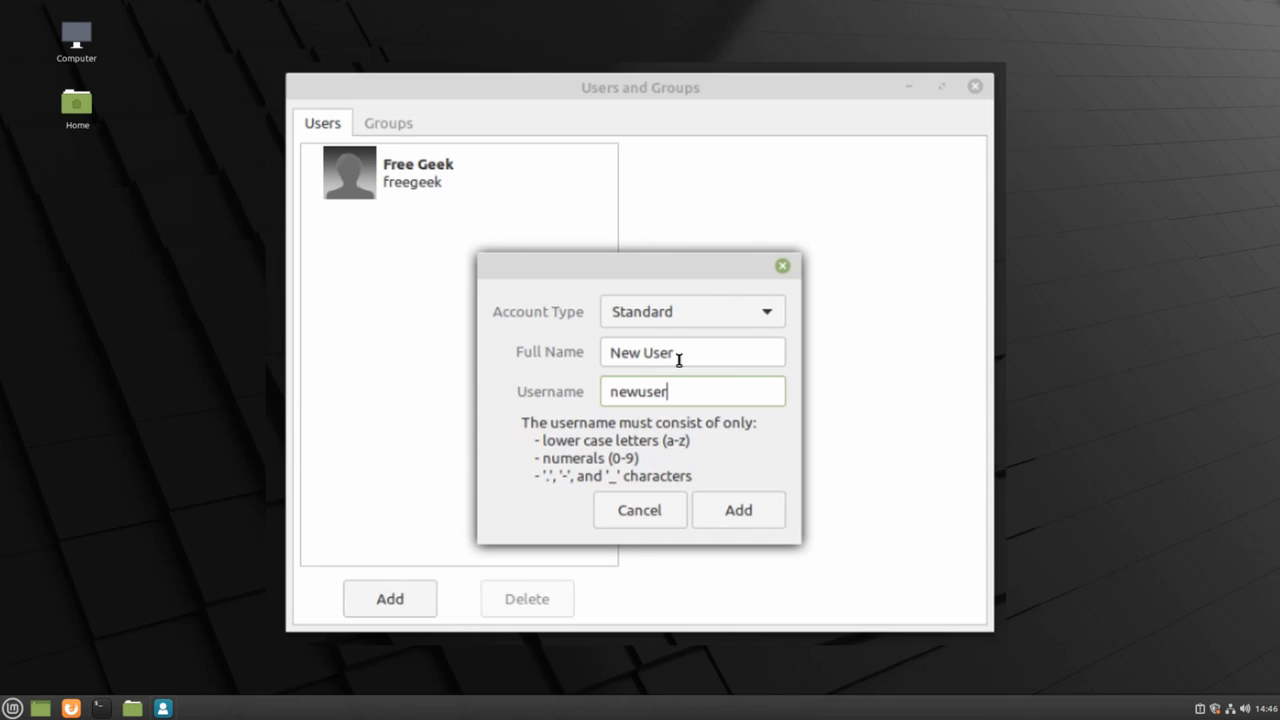
mouse_move(738, 510)
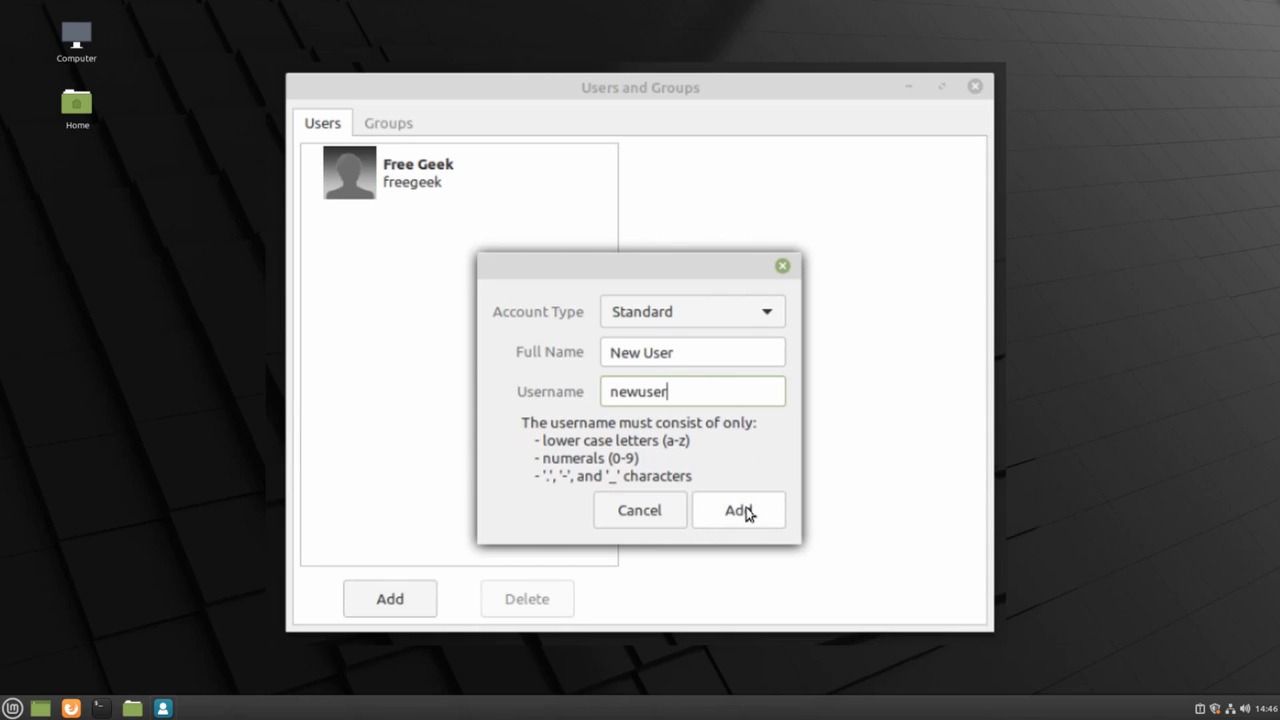
click(738, 510)
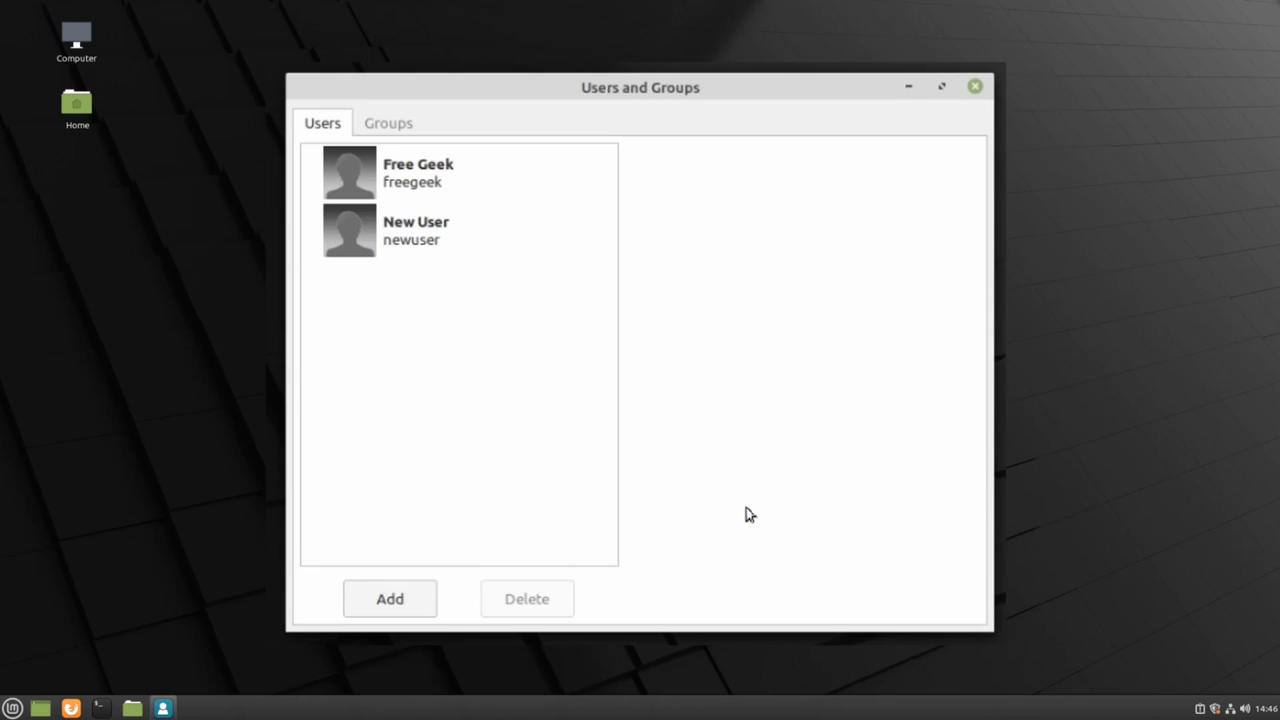
mouse_move(687, 451)
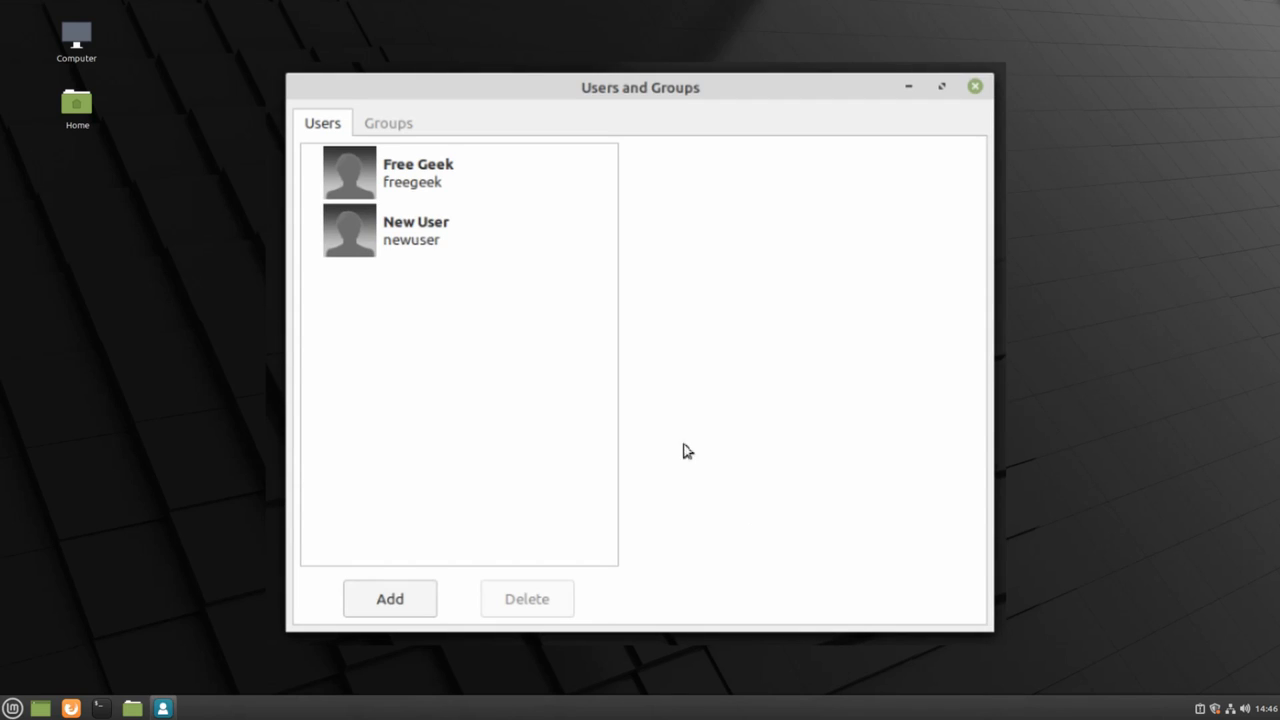
mouse_move(490, 236)
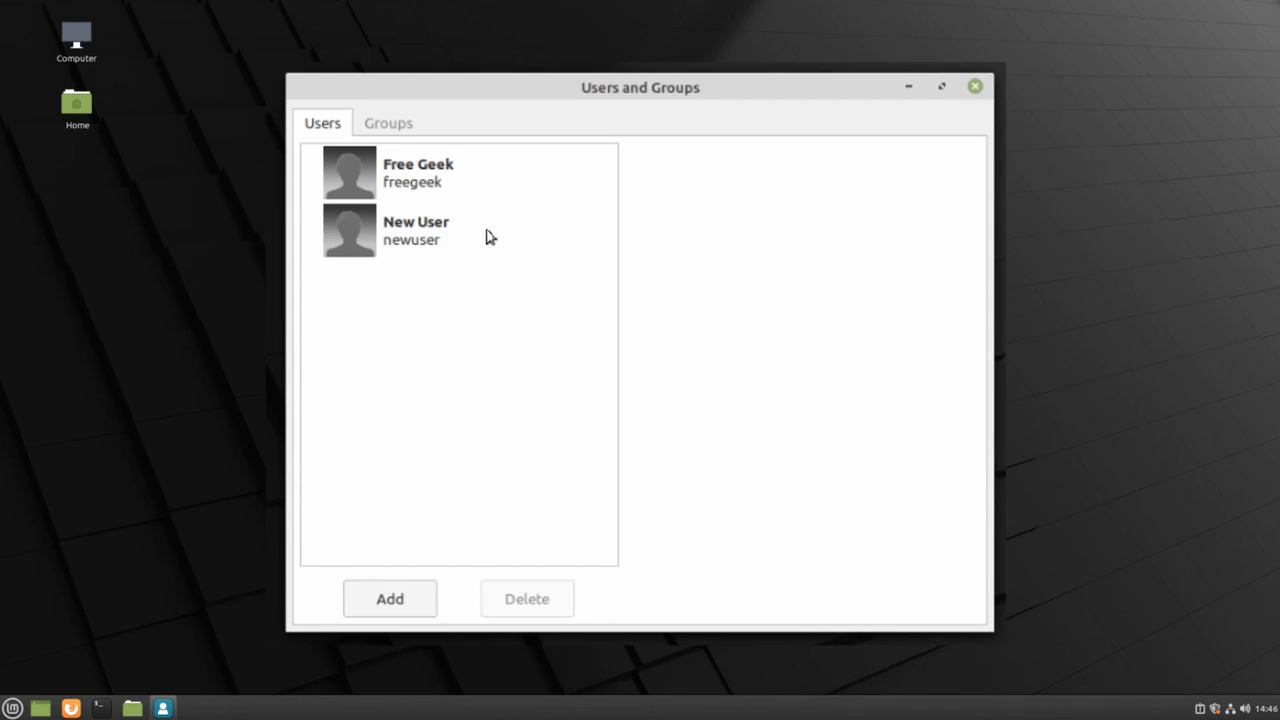
Select the New User entry to view its details and open its password setting
click(416, 230)
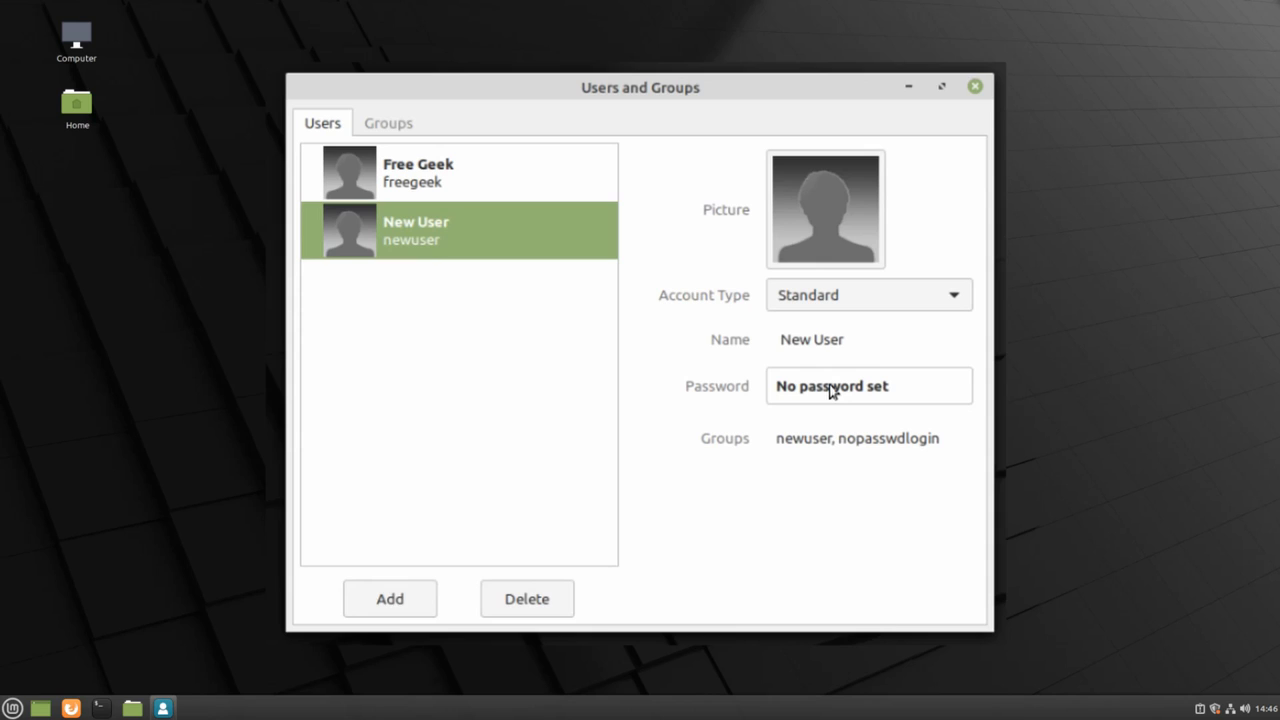
click(831, 386)
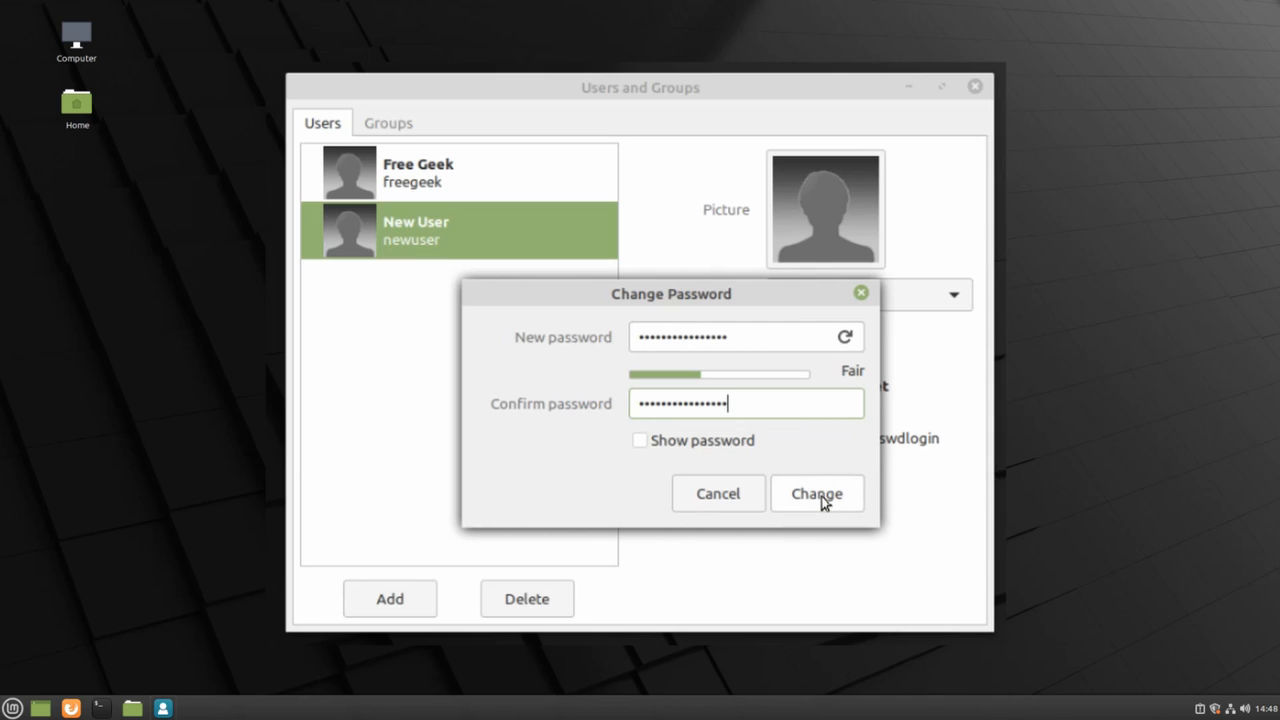
Confirm the entered password for New User with Change
click(817, 493)
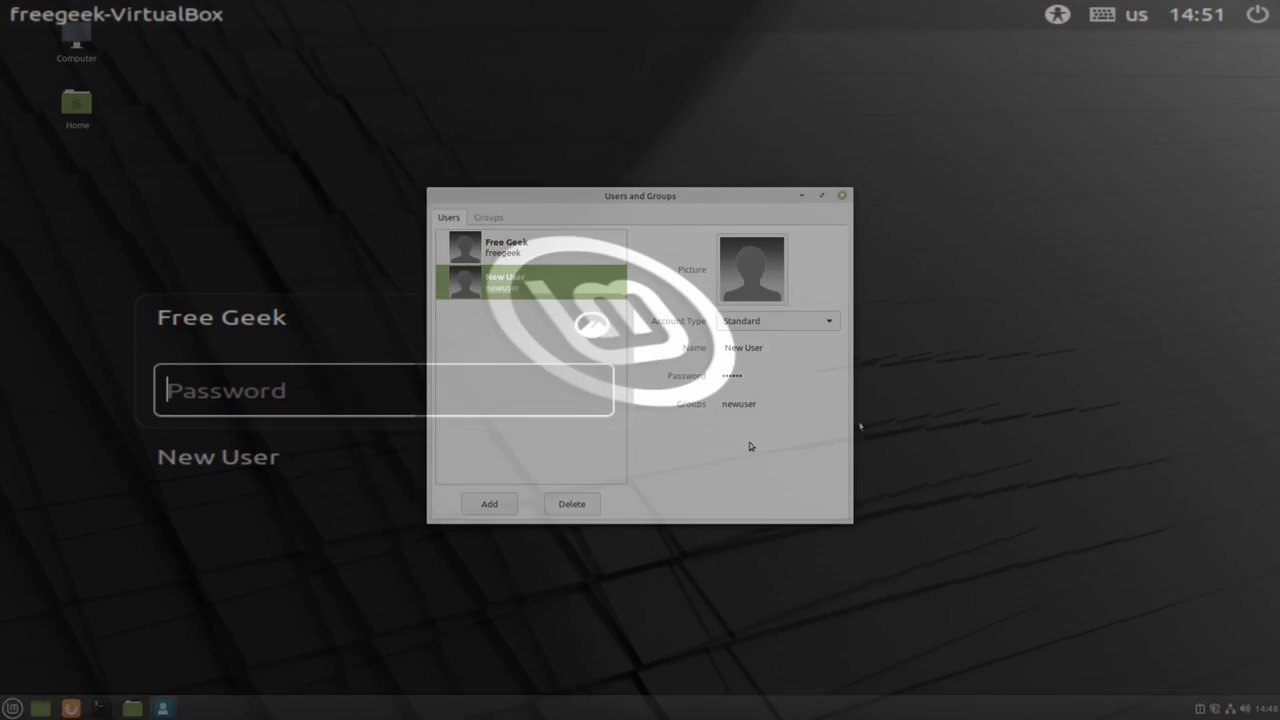
At the login screen, choose New User instead of Free Geek
click(841, 195)
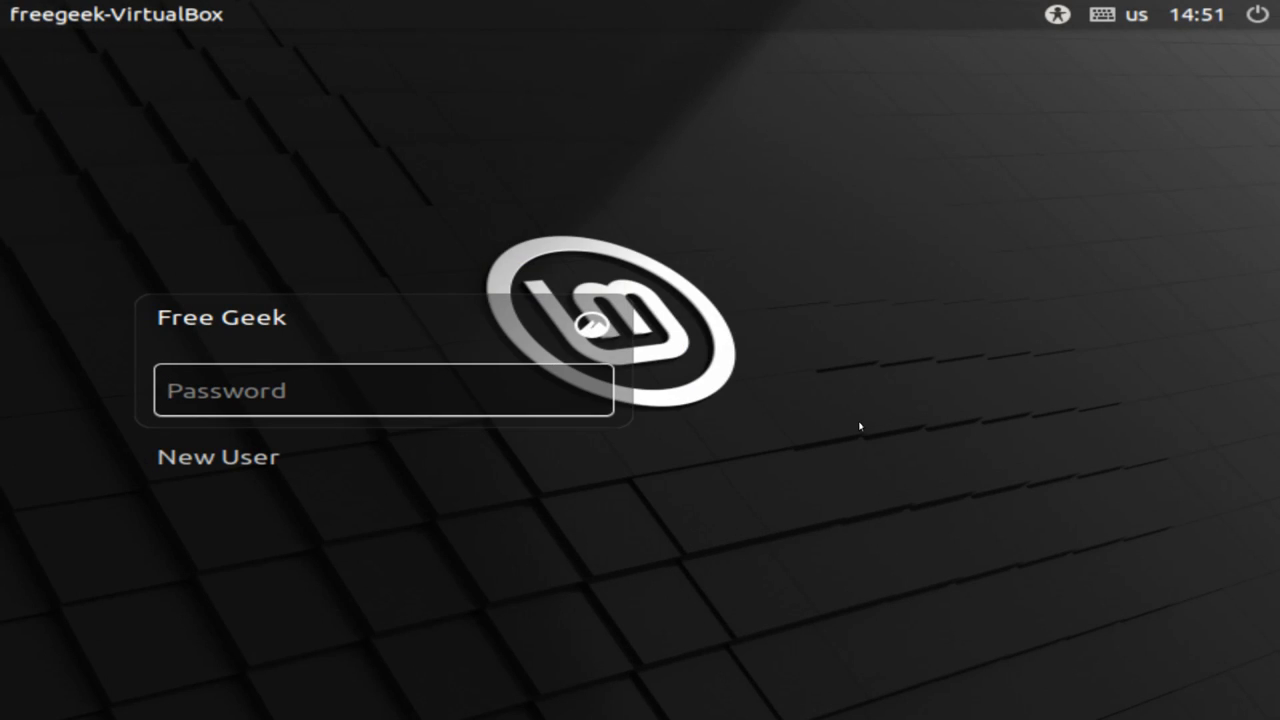
click(380, 390)
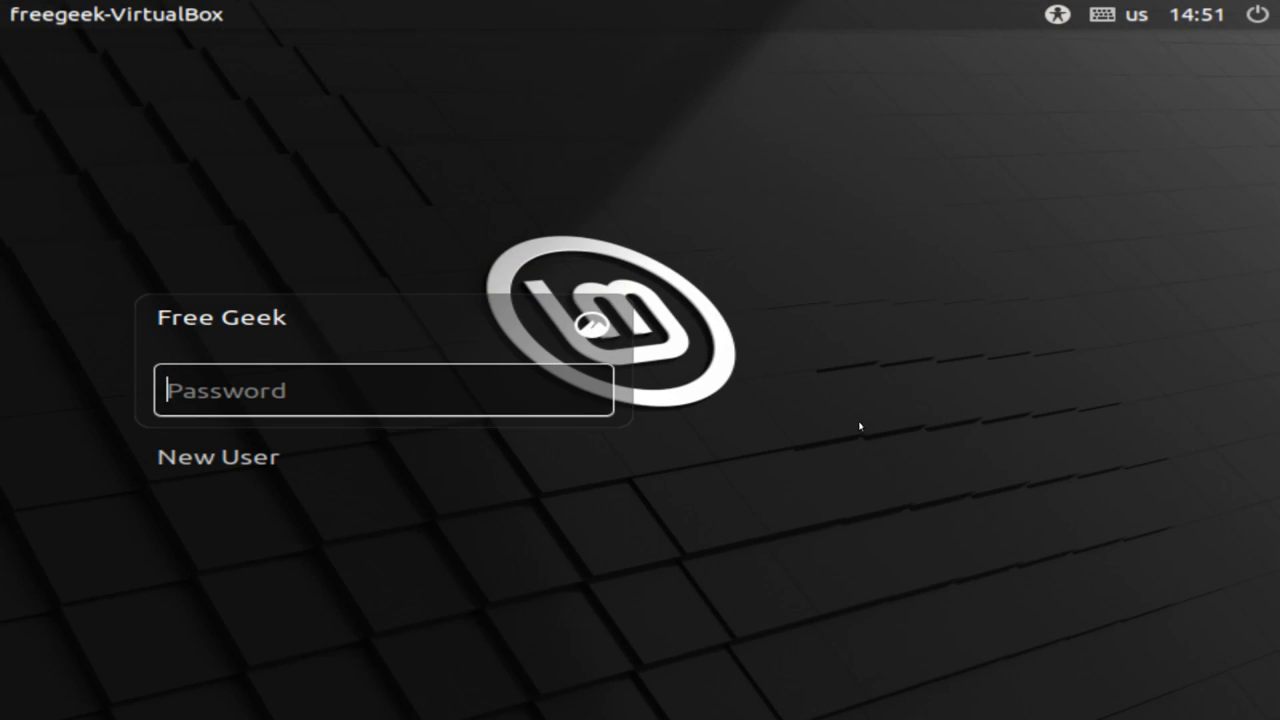
mouse_move(831, 439)
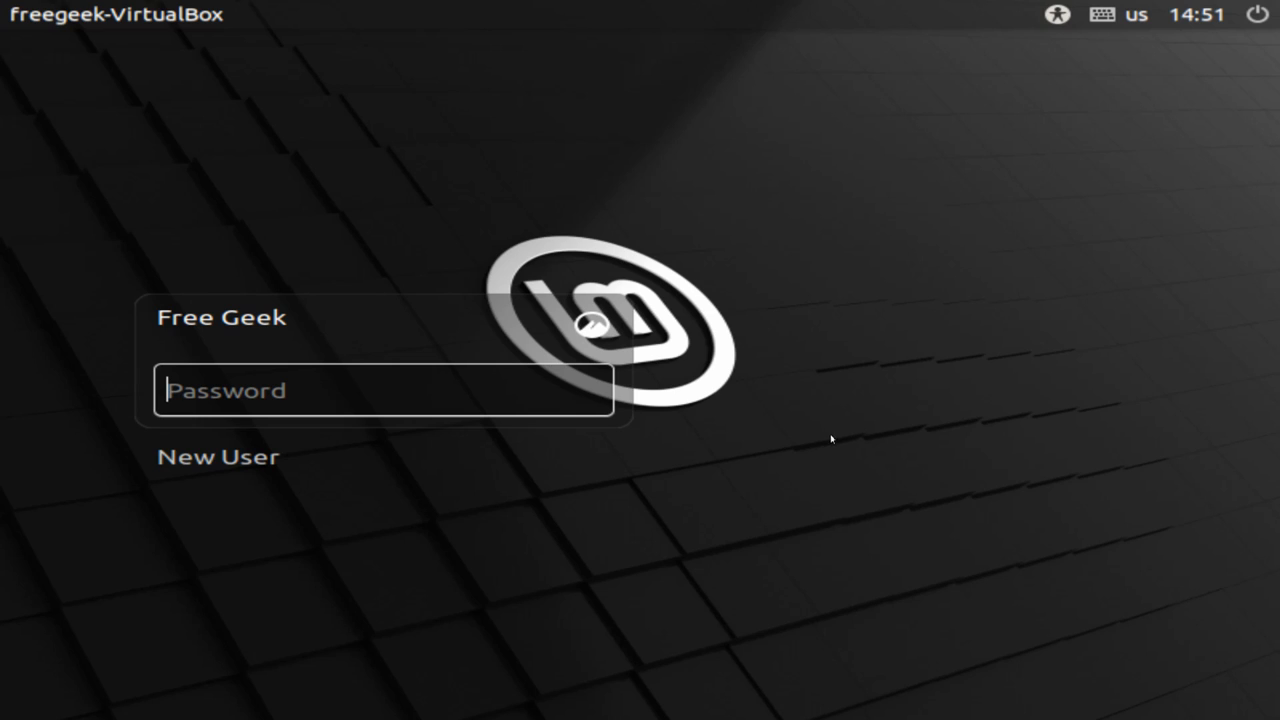
mouse_move(252, 469)
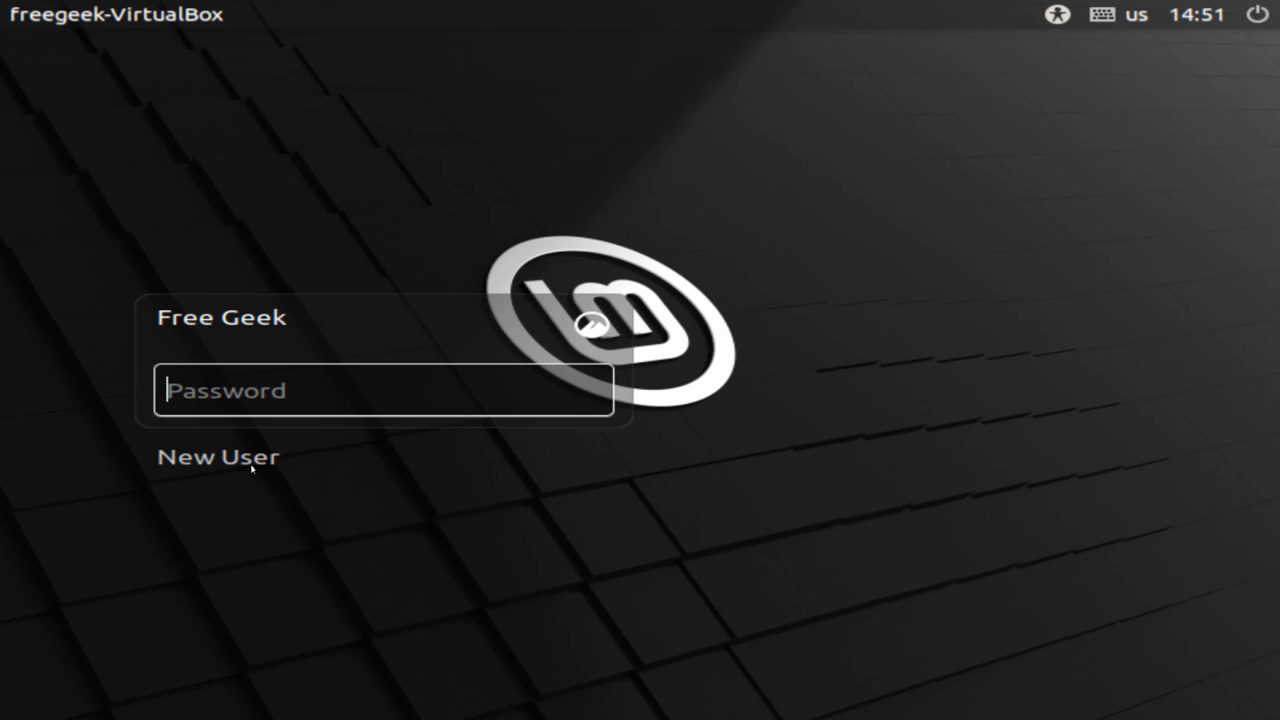
click(217, 456)
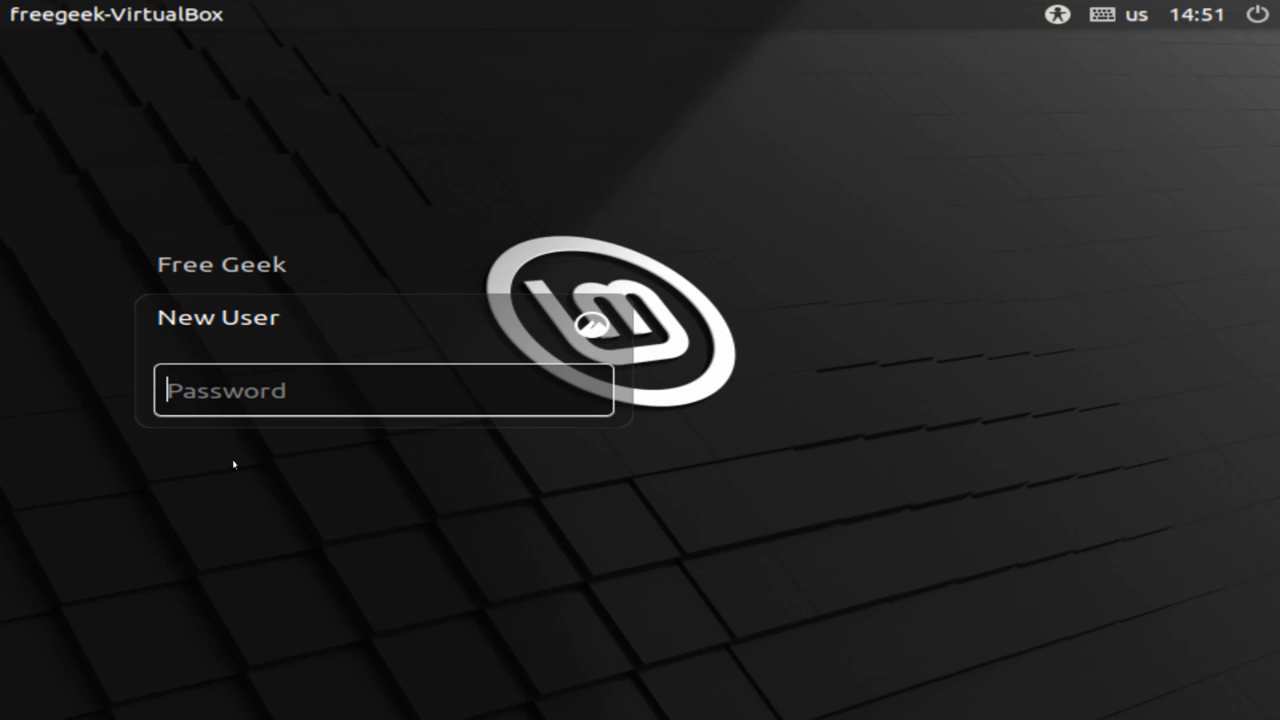